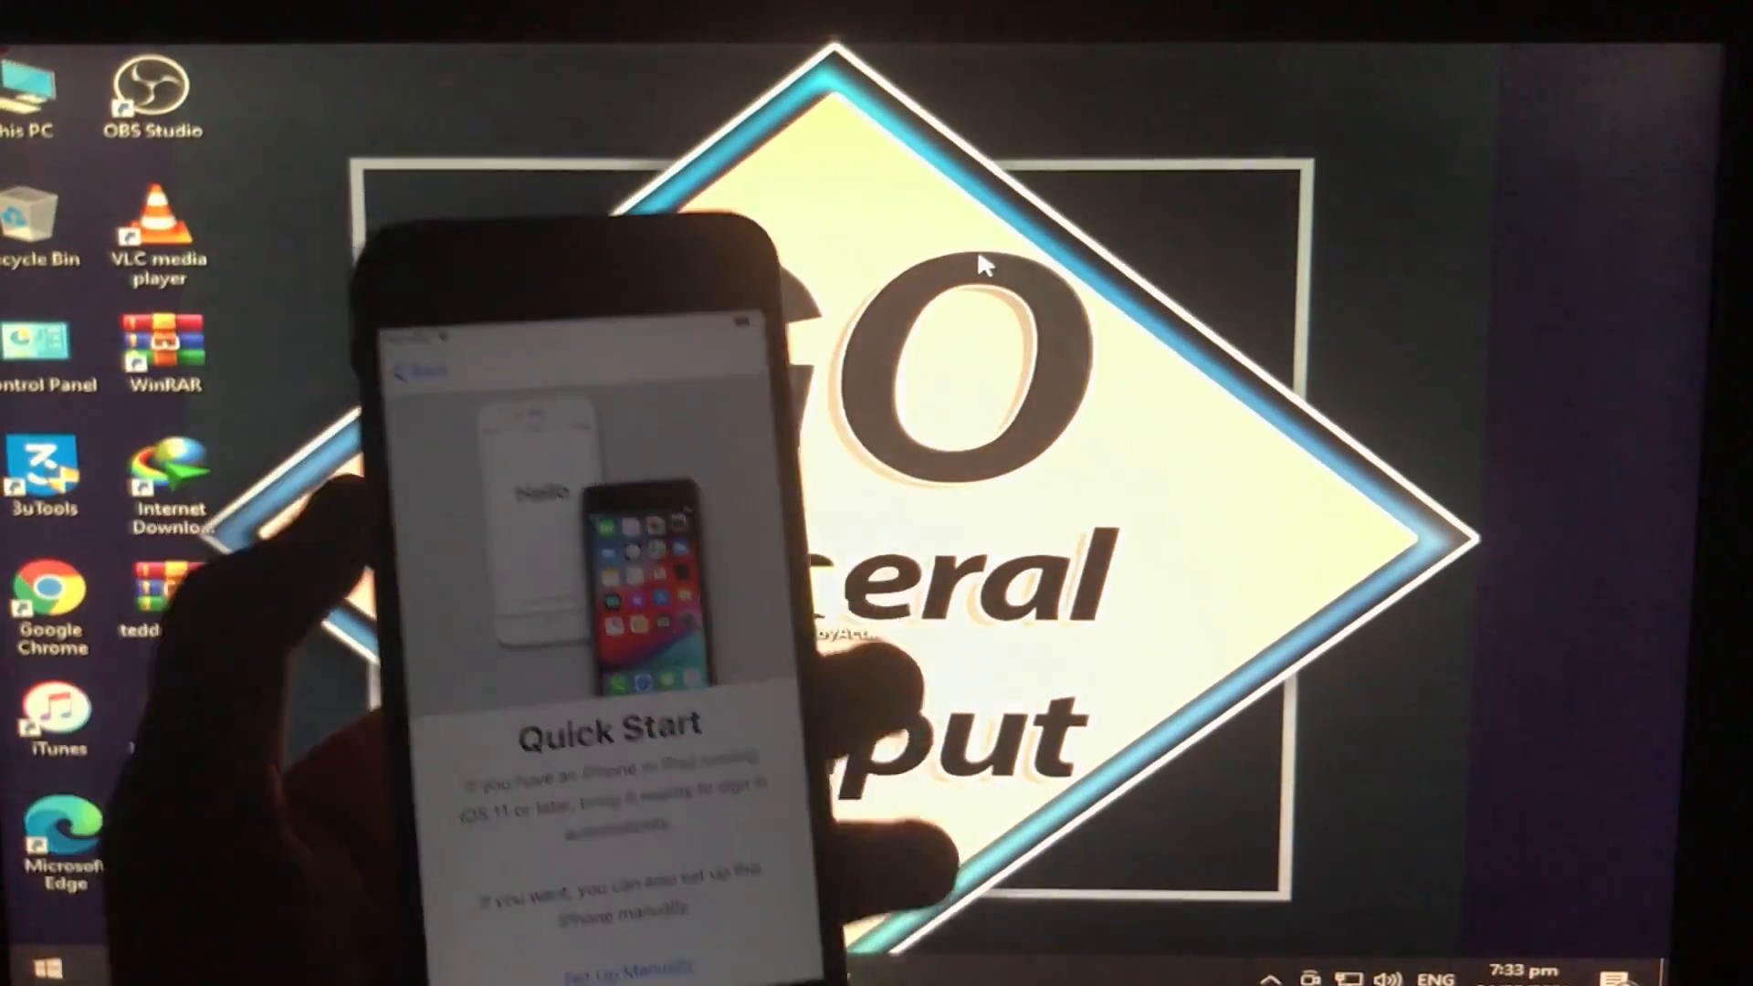
Restart the Windows 10 PC so it boots into checkra1n with the iPhone 6 connected
click(16, 965)
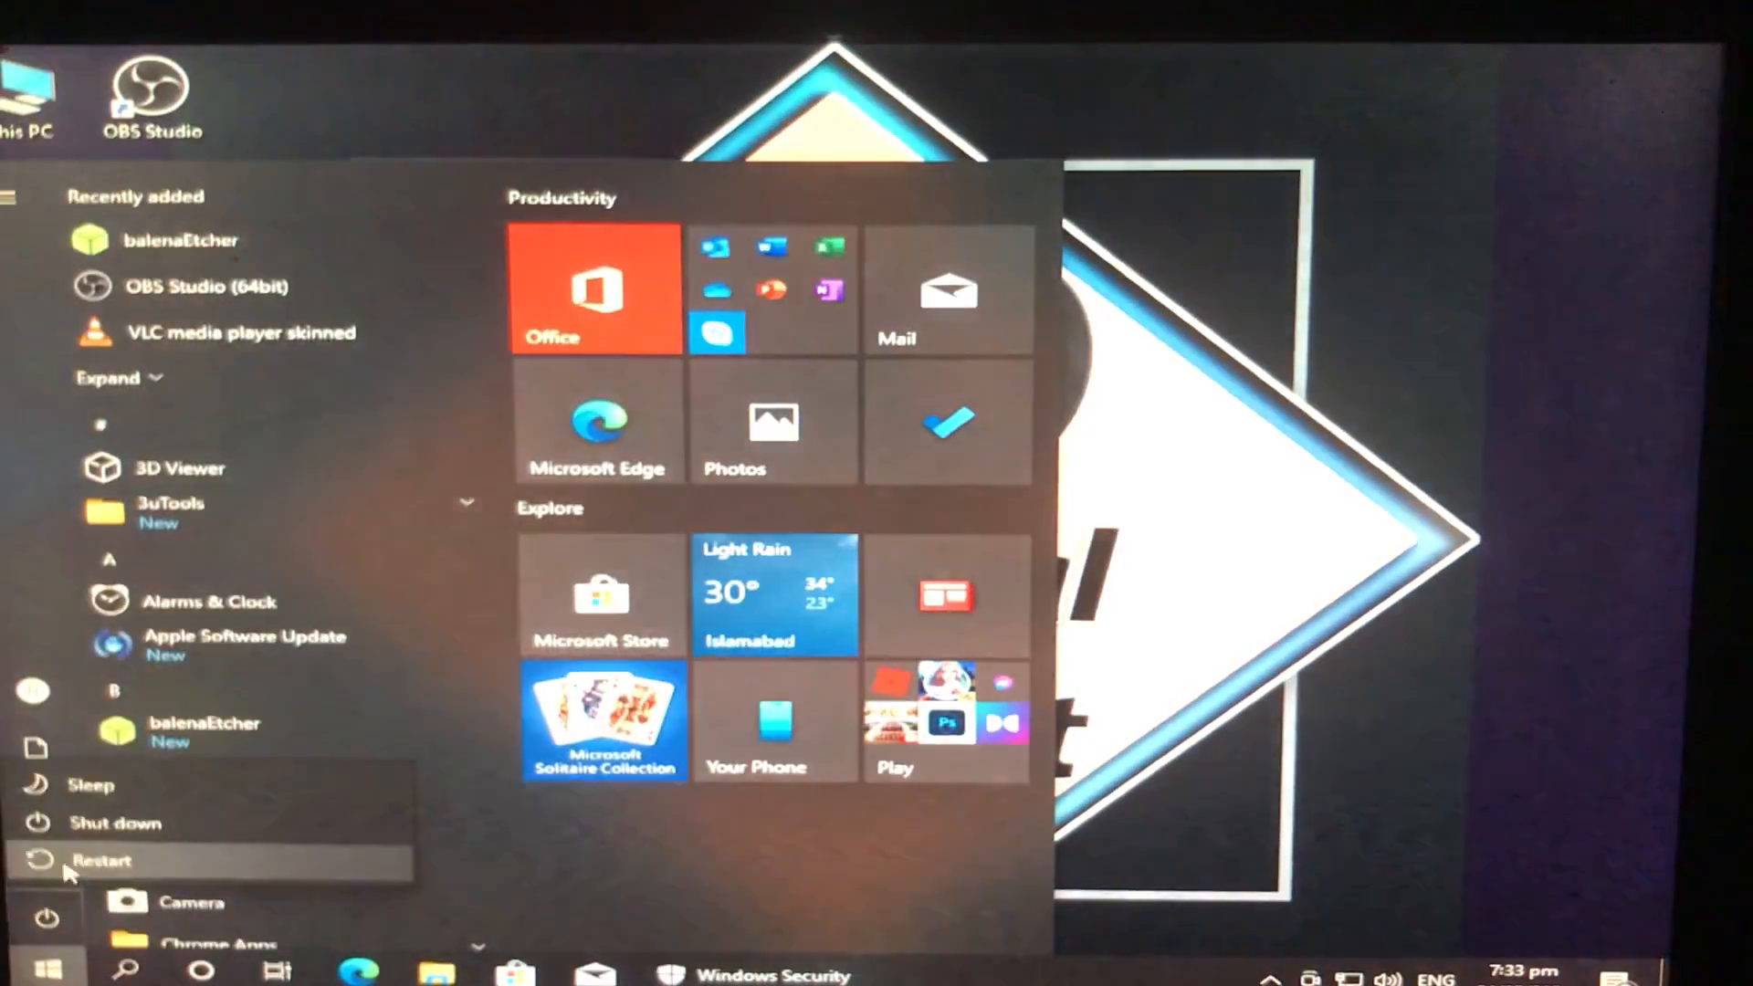
click(103, 860)
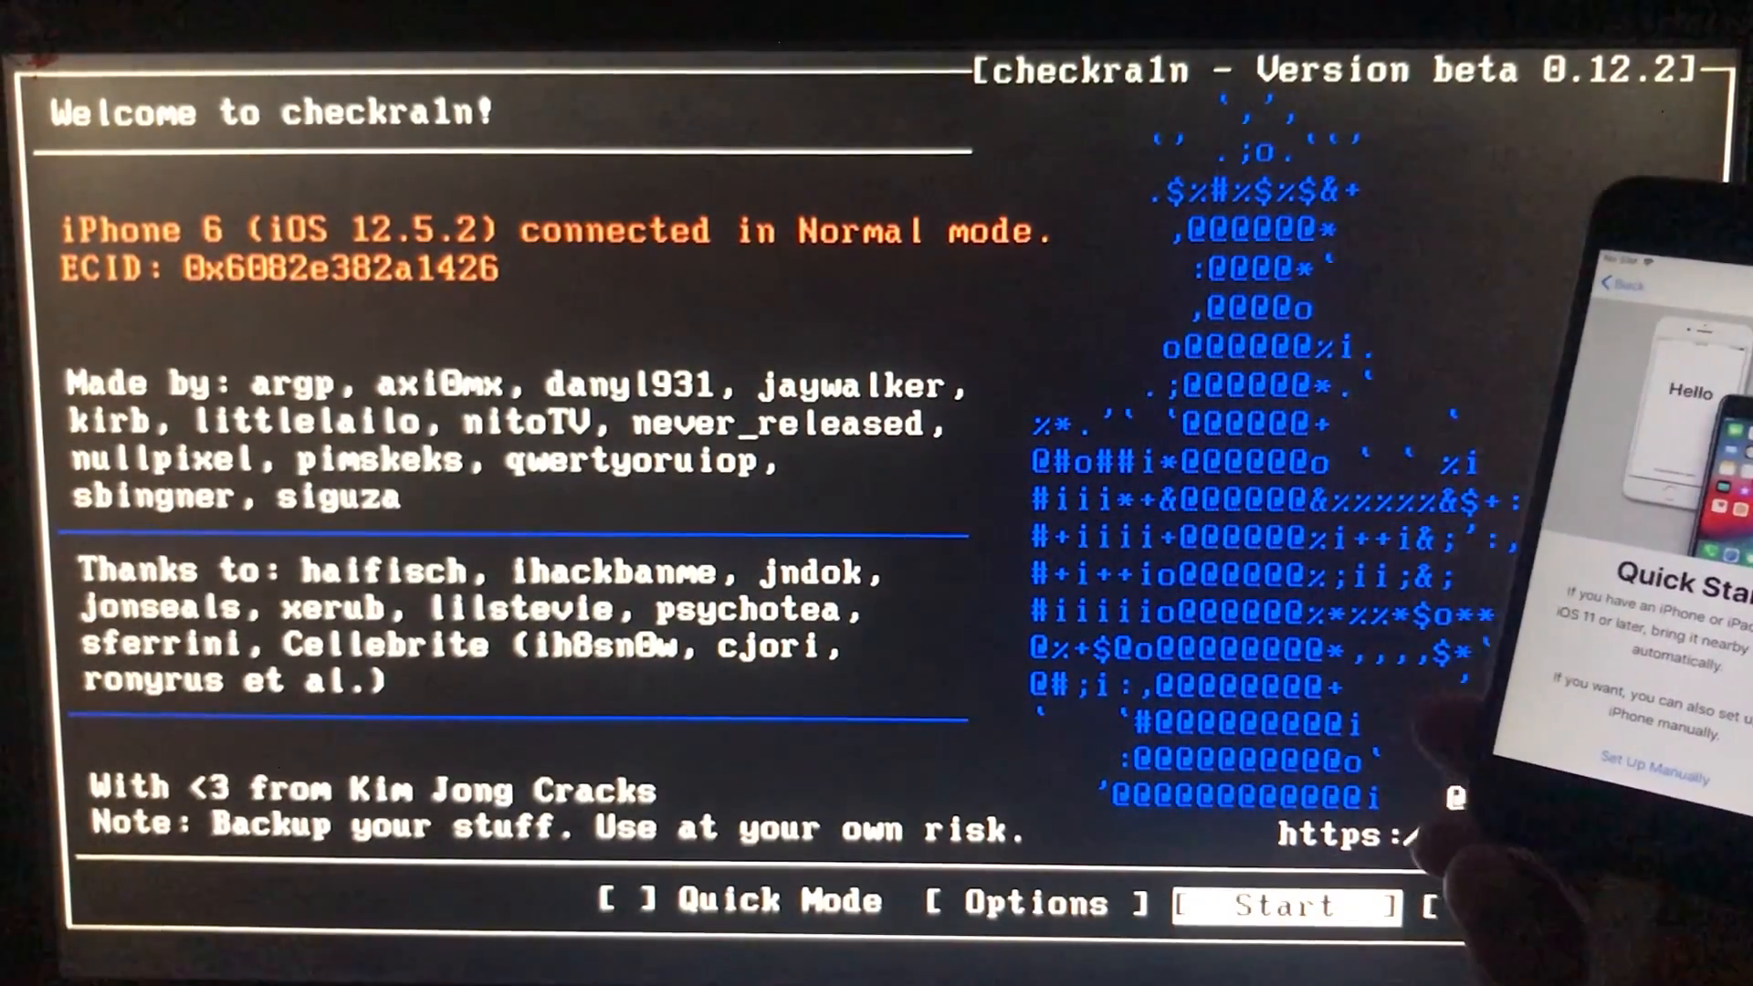
Start the checkra1n jailbreak and proceed through the recovery-mode prompt
click(1281, 903)
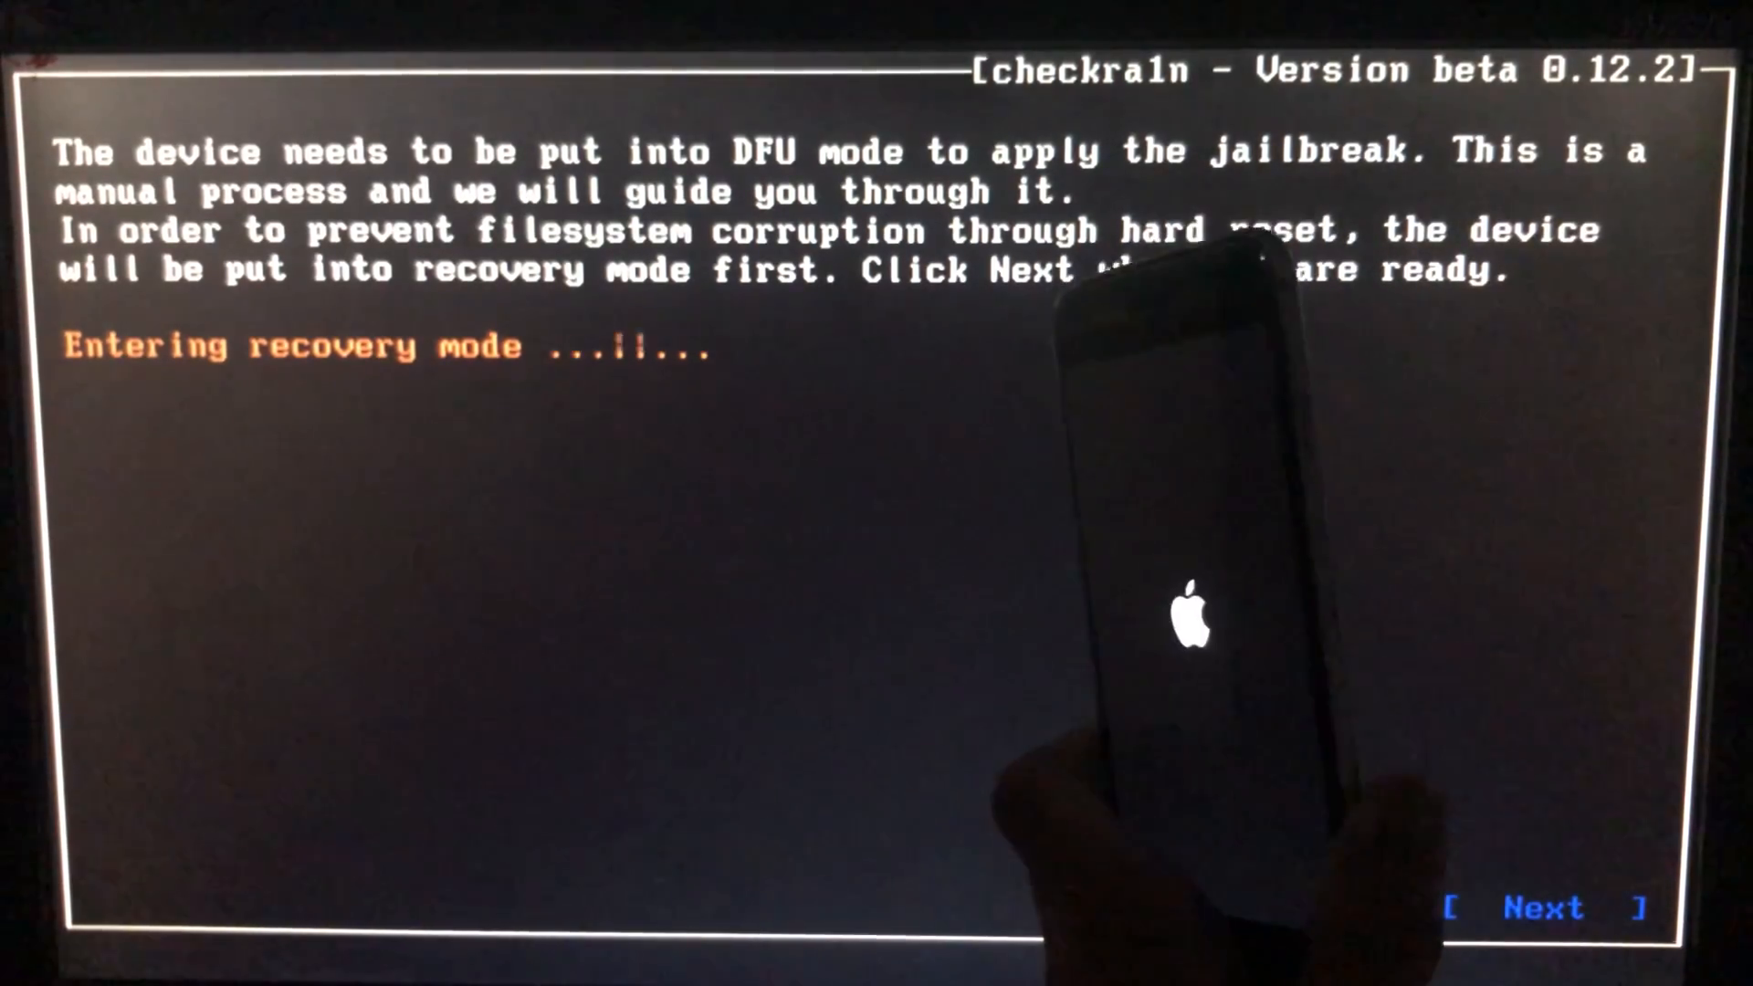
click(1542, 907)
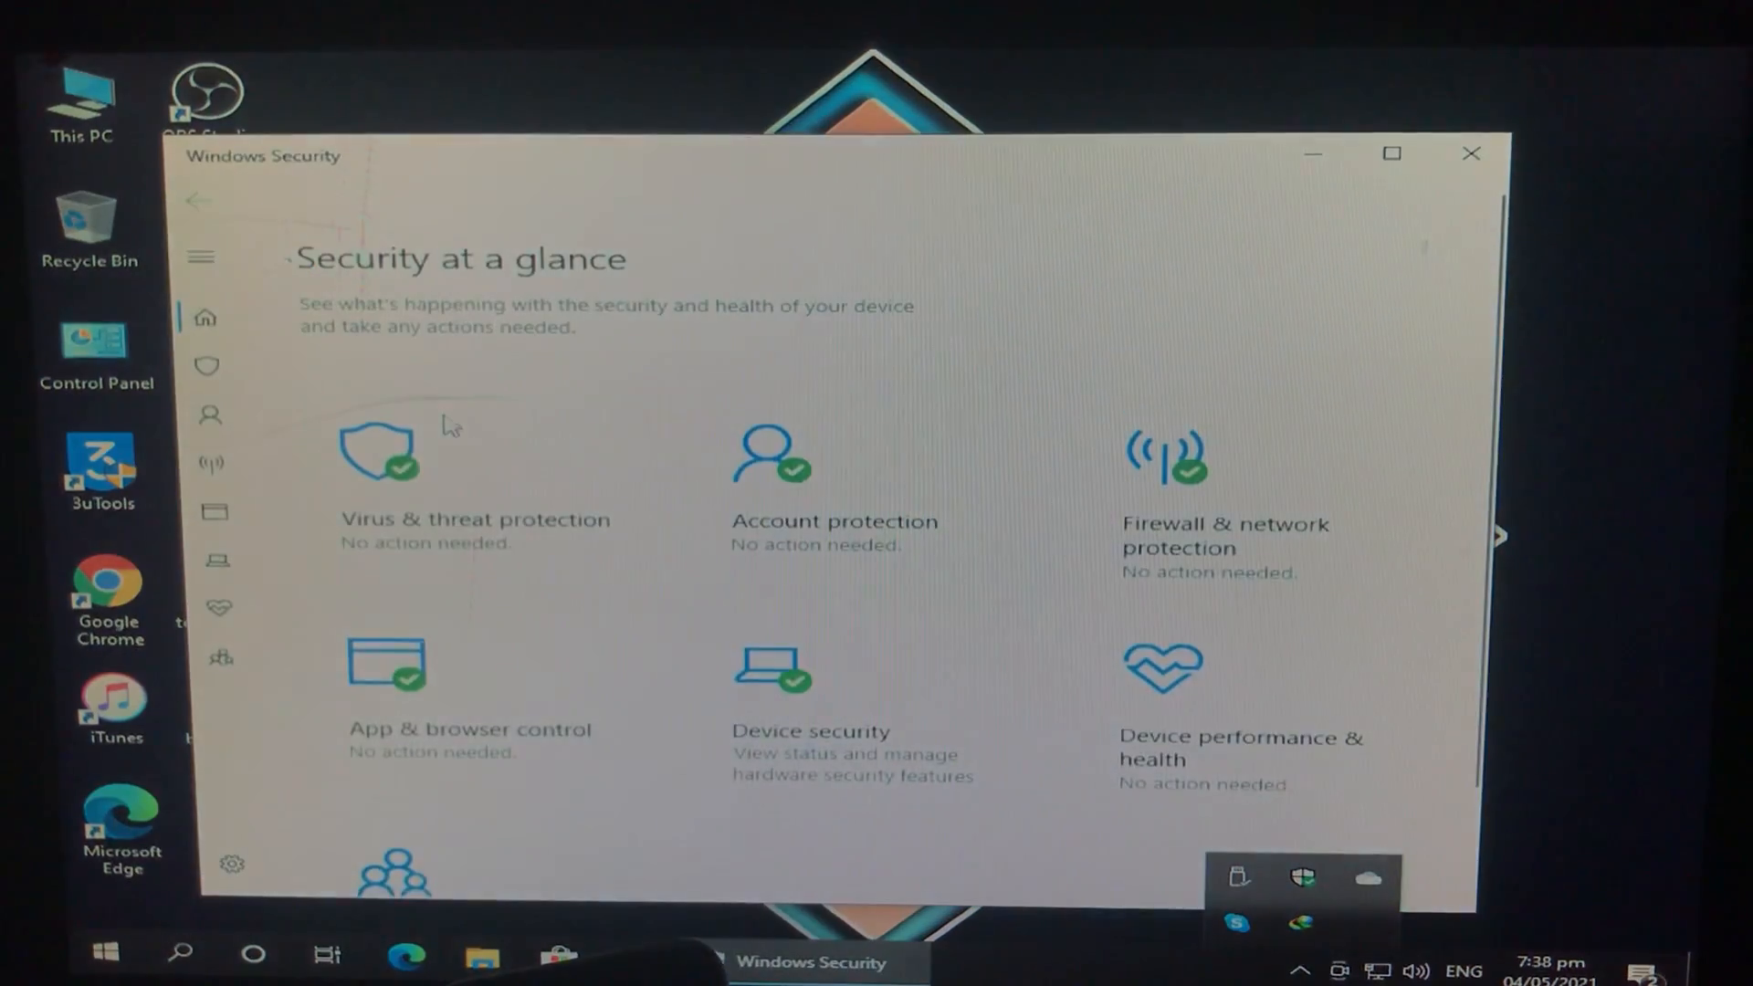
Turn off Real-time protection under Virus & threat protection in Windows Security
click(376, 452)
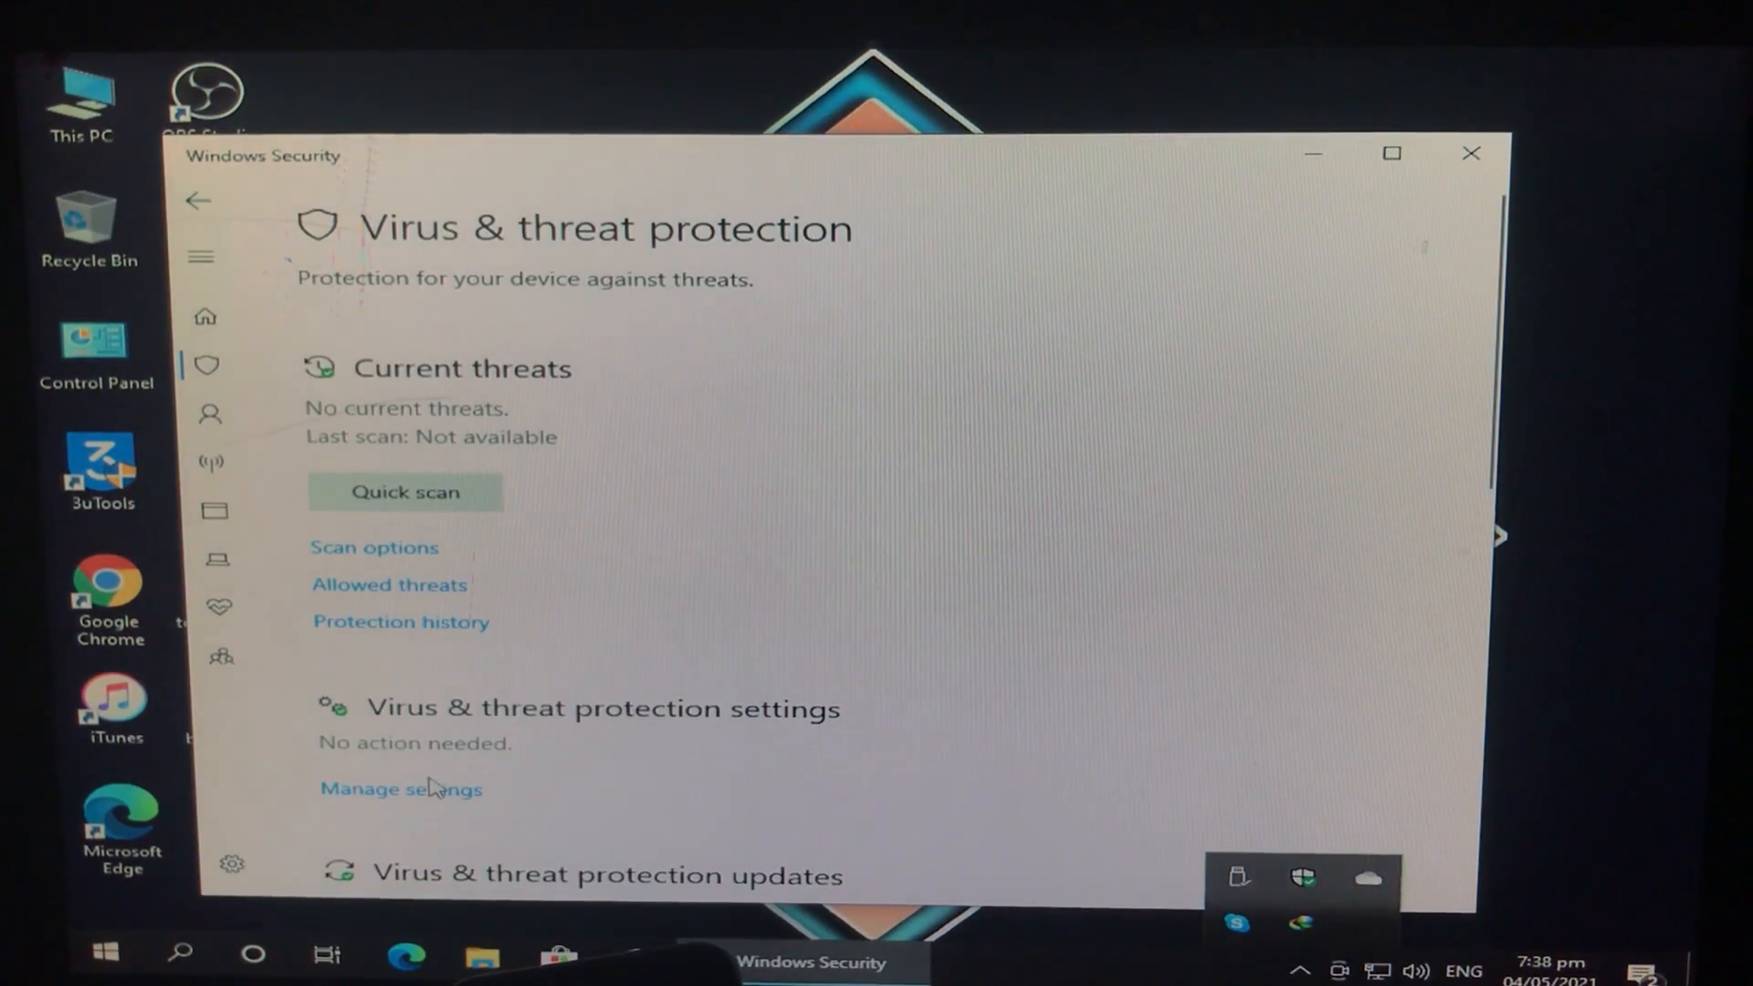
click(400, 789)
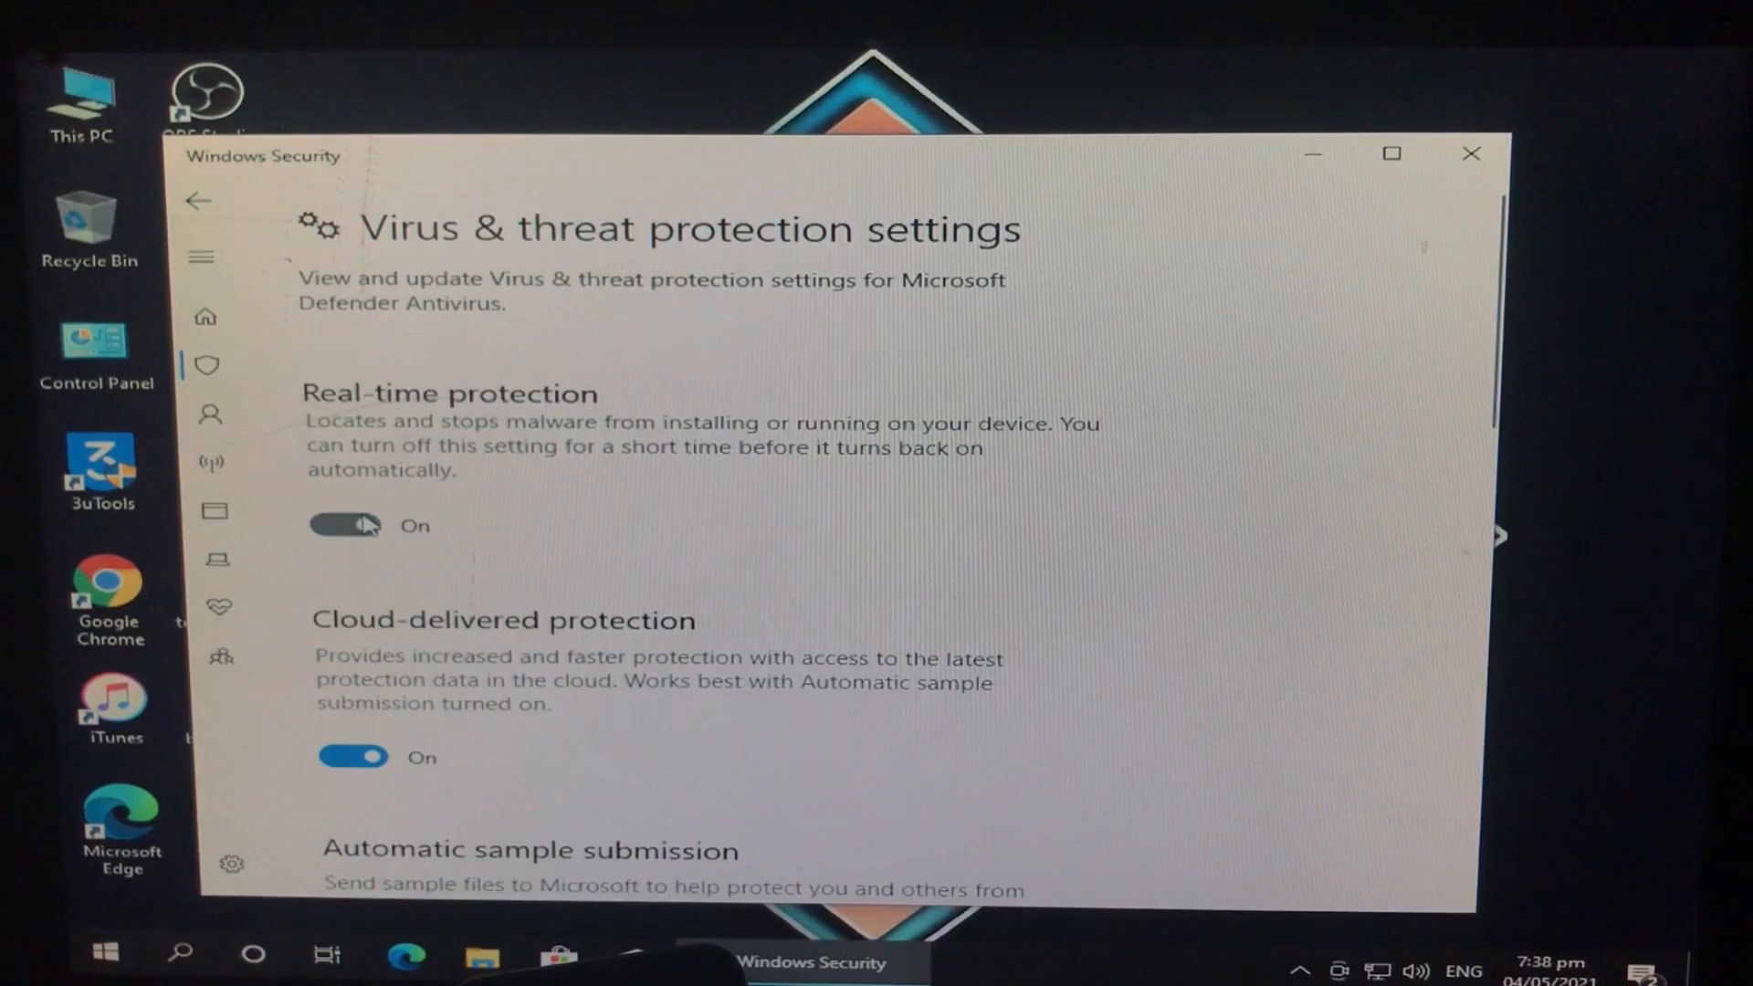
click(345, 526)
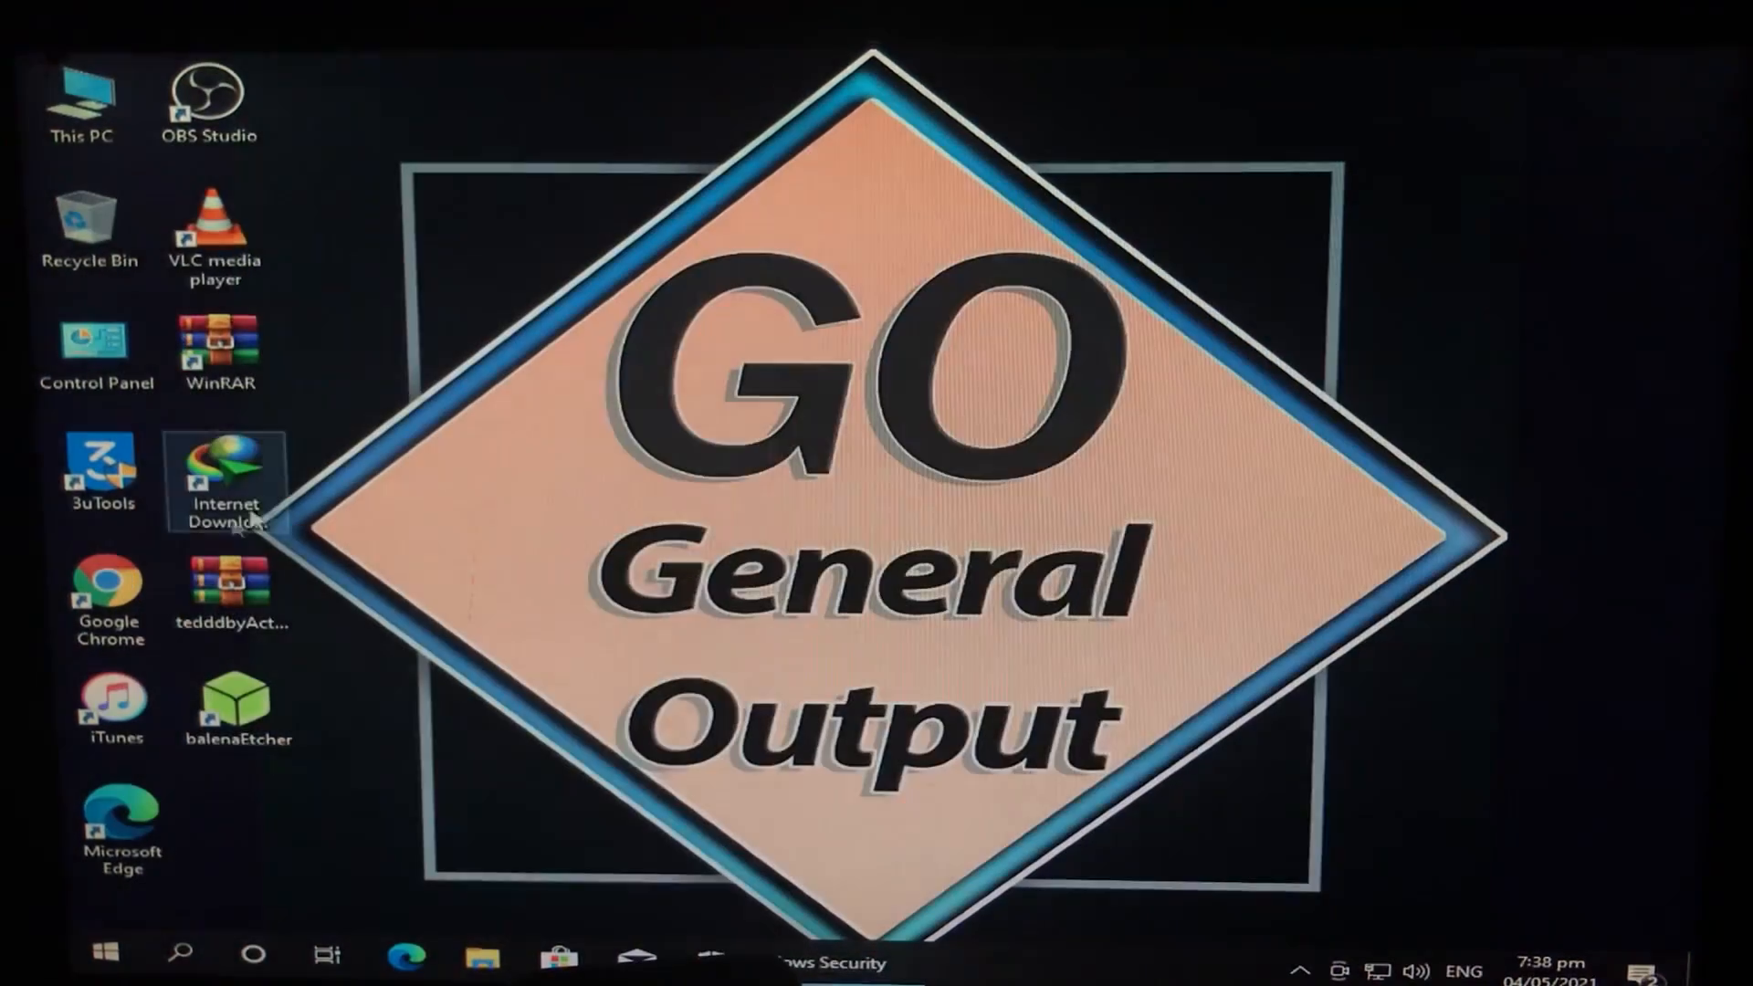
Extract the tedddbyActivator archive into a tedddbyActivator folder on the desktop
drag(235, 580, 858, 480)
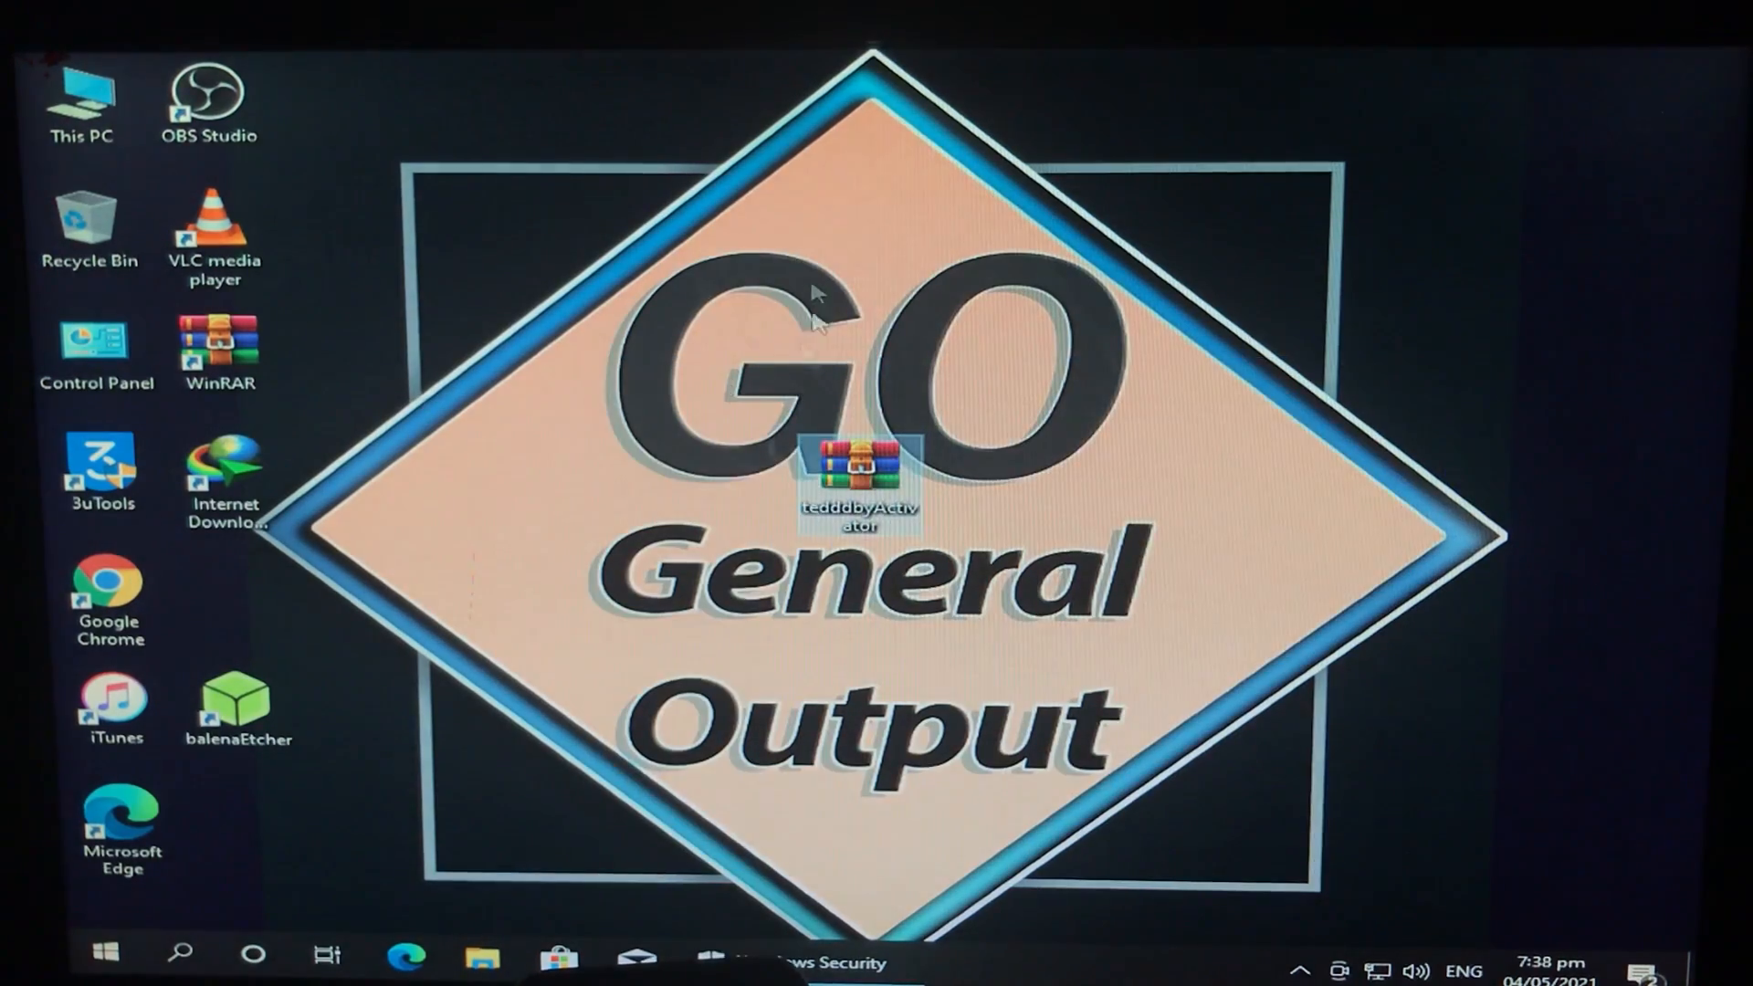
right_click(858, 475)
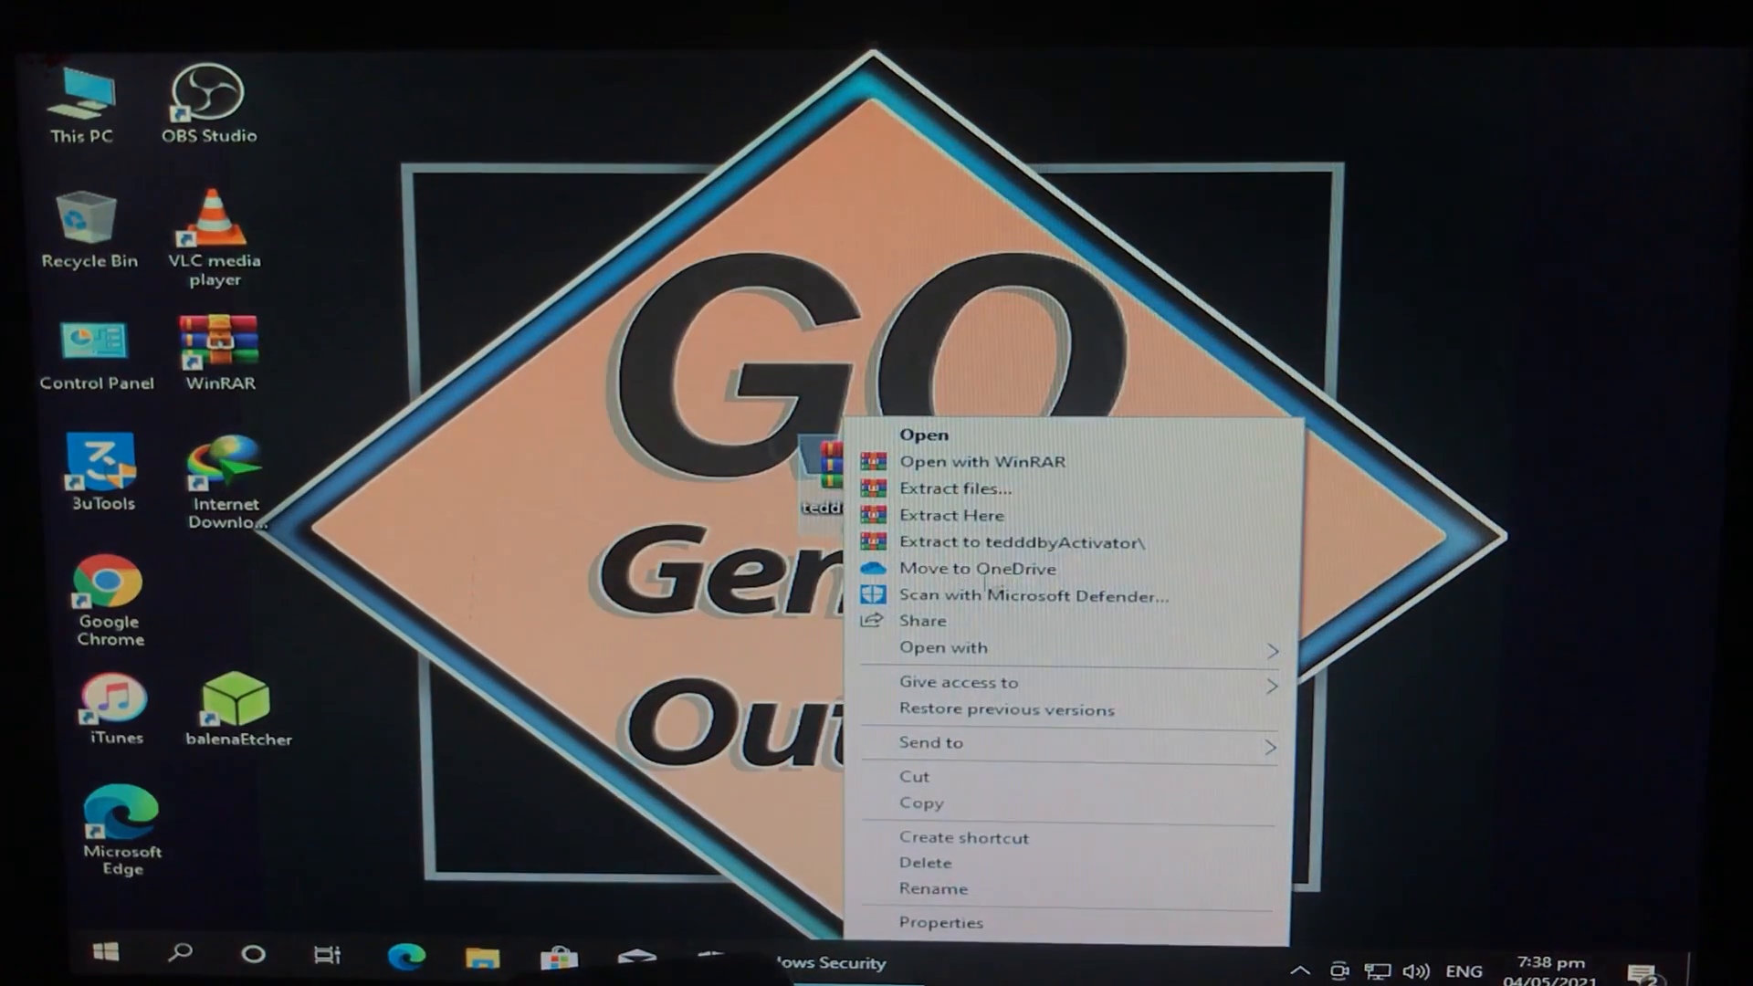
click(951, 515)
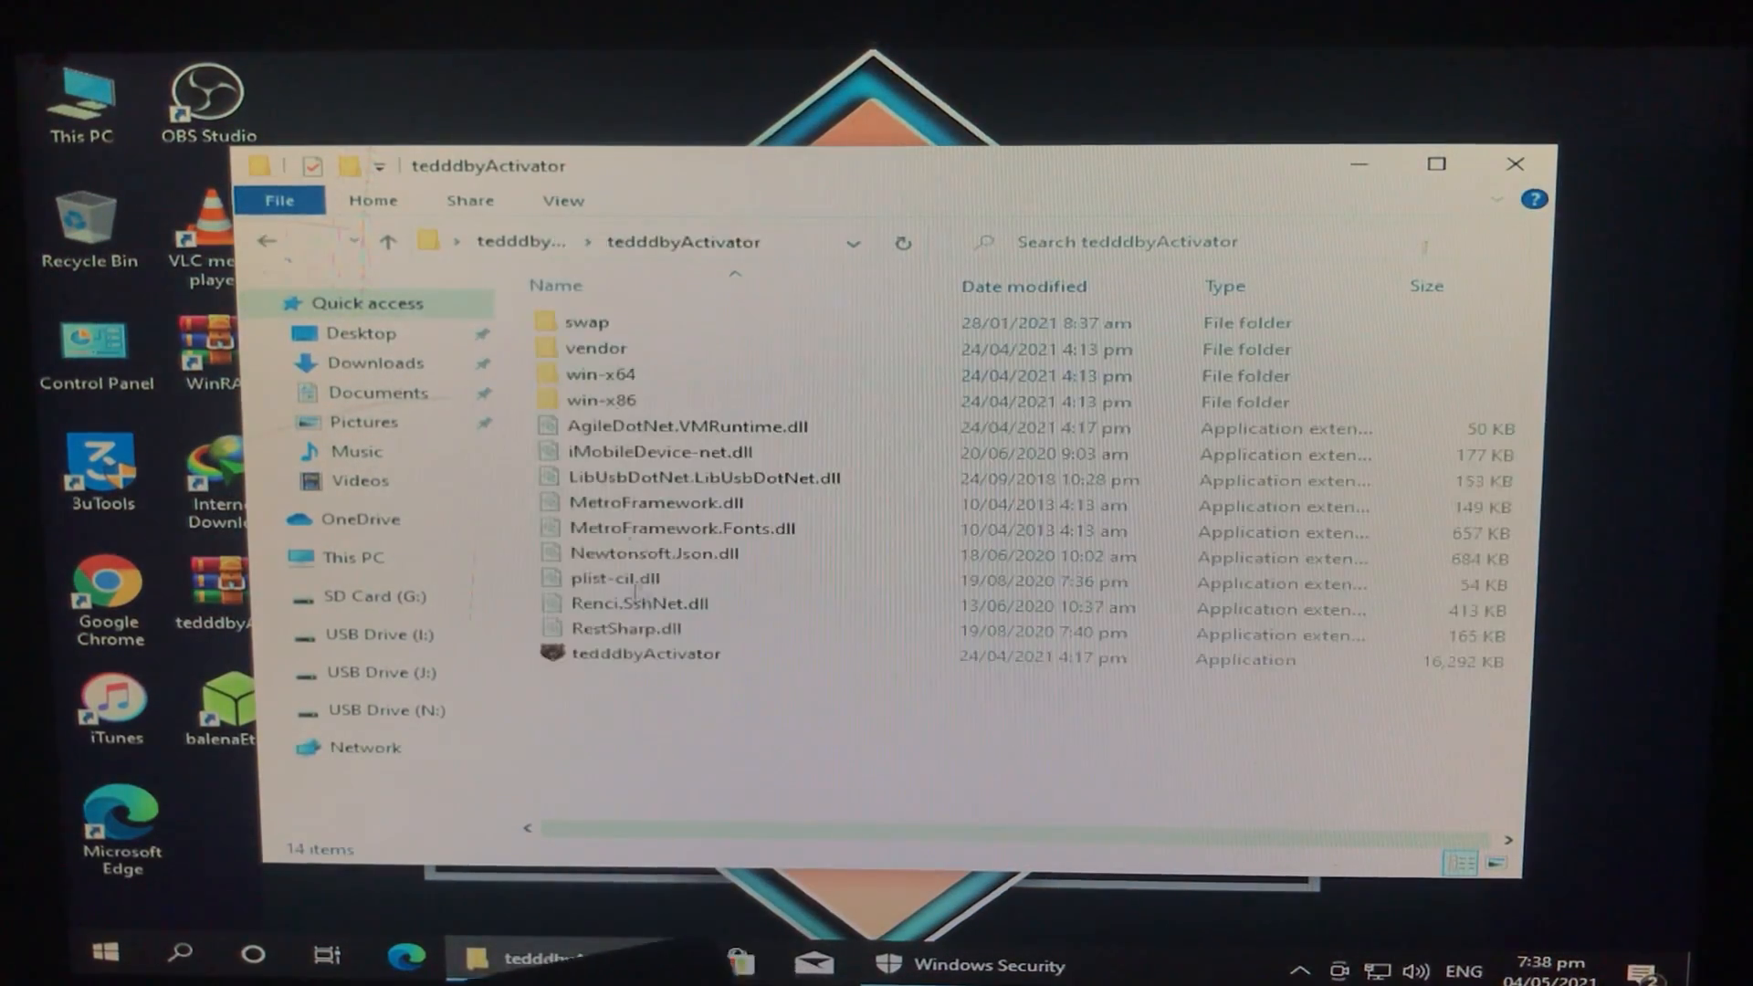
Run the tedddbyActivator application as administrator and allow it to make changes
right_click(645, 654)
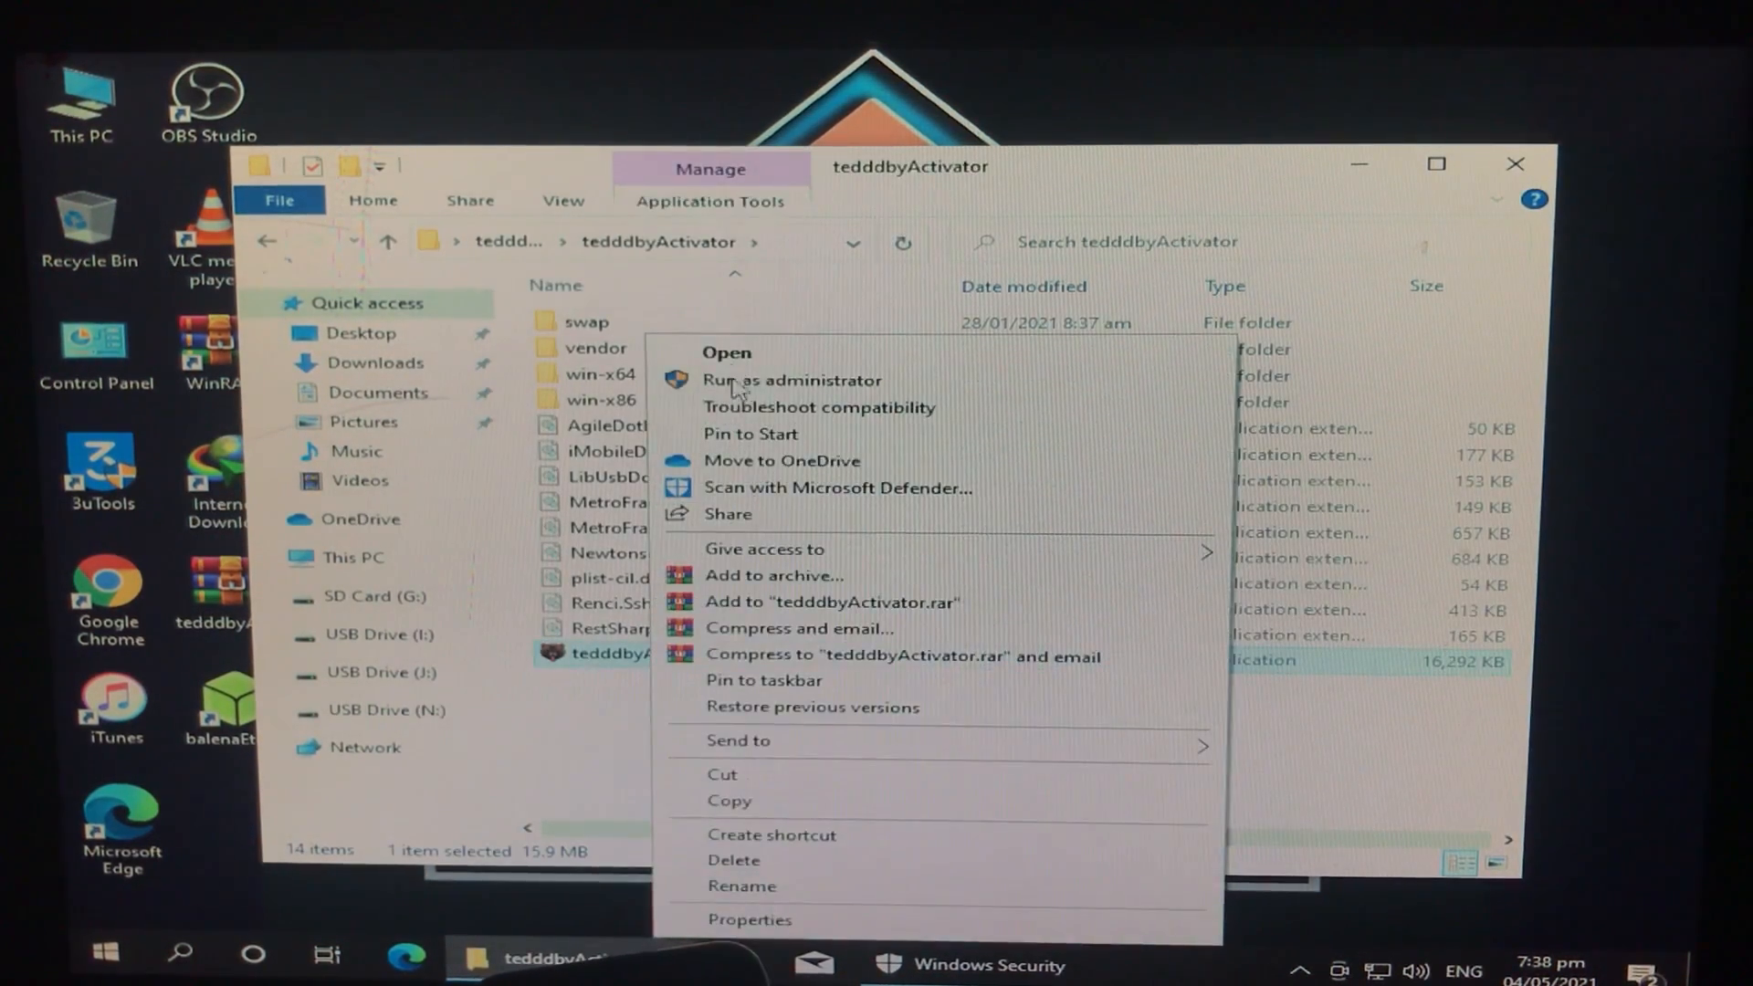
click(790, 379)
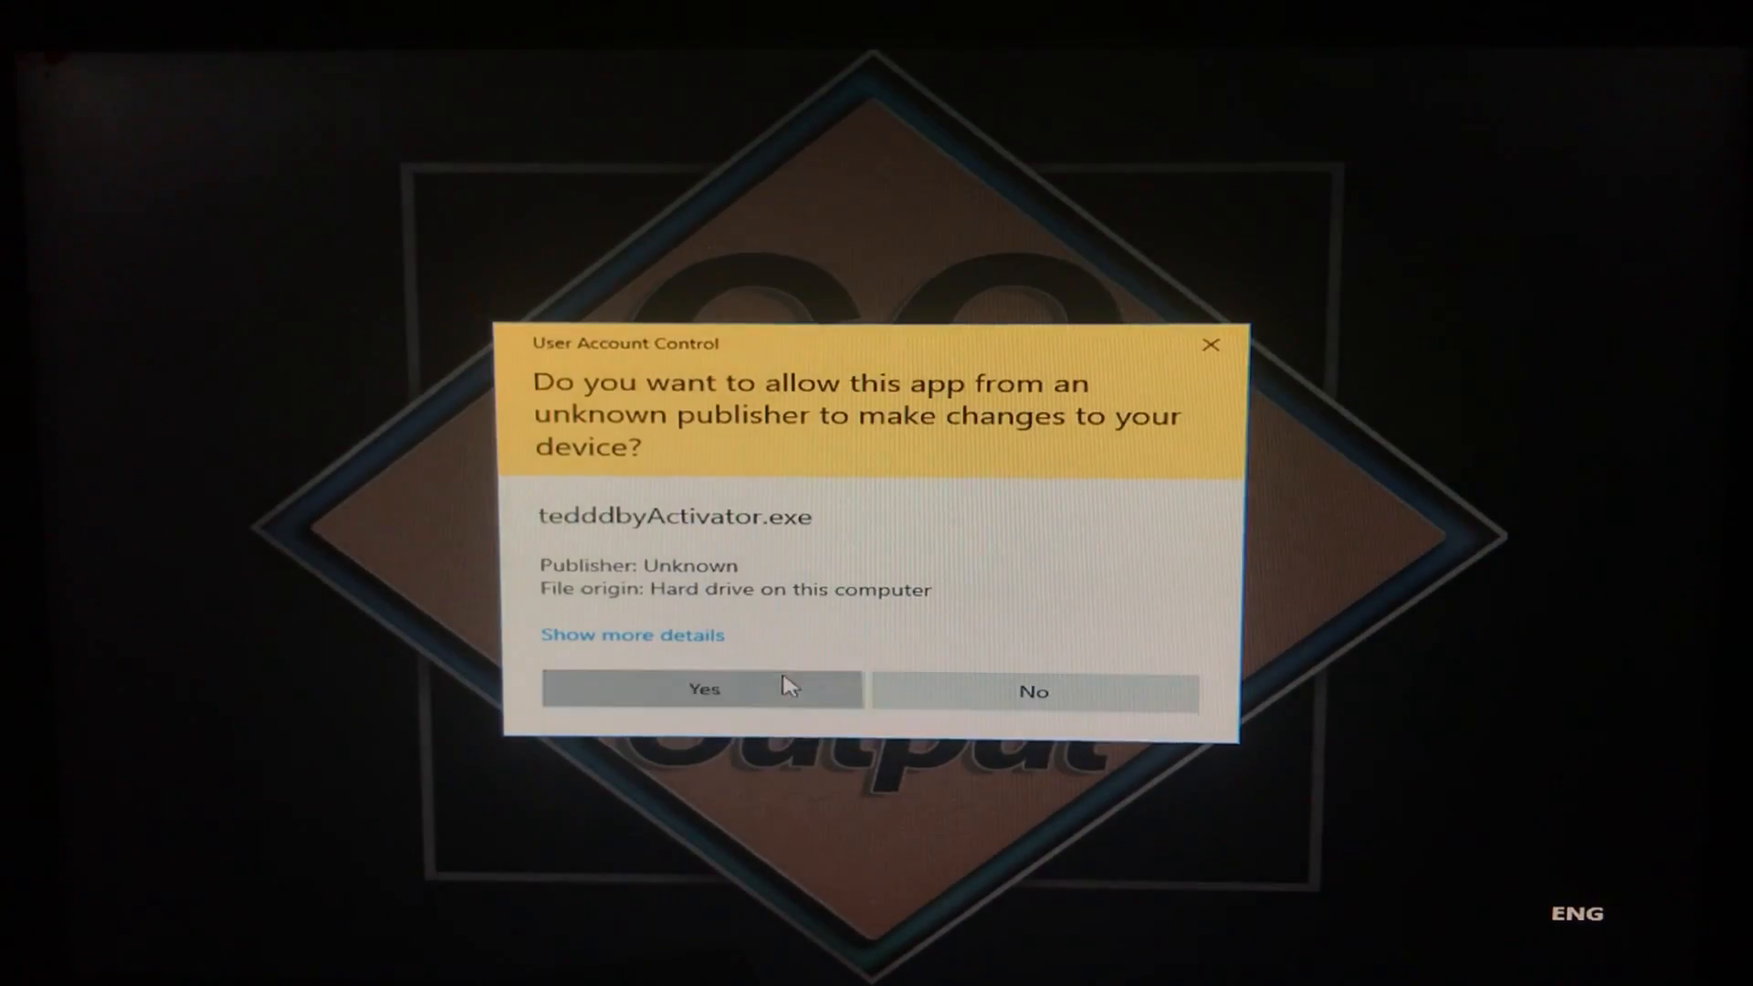
click(703, 689)
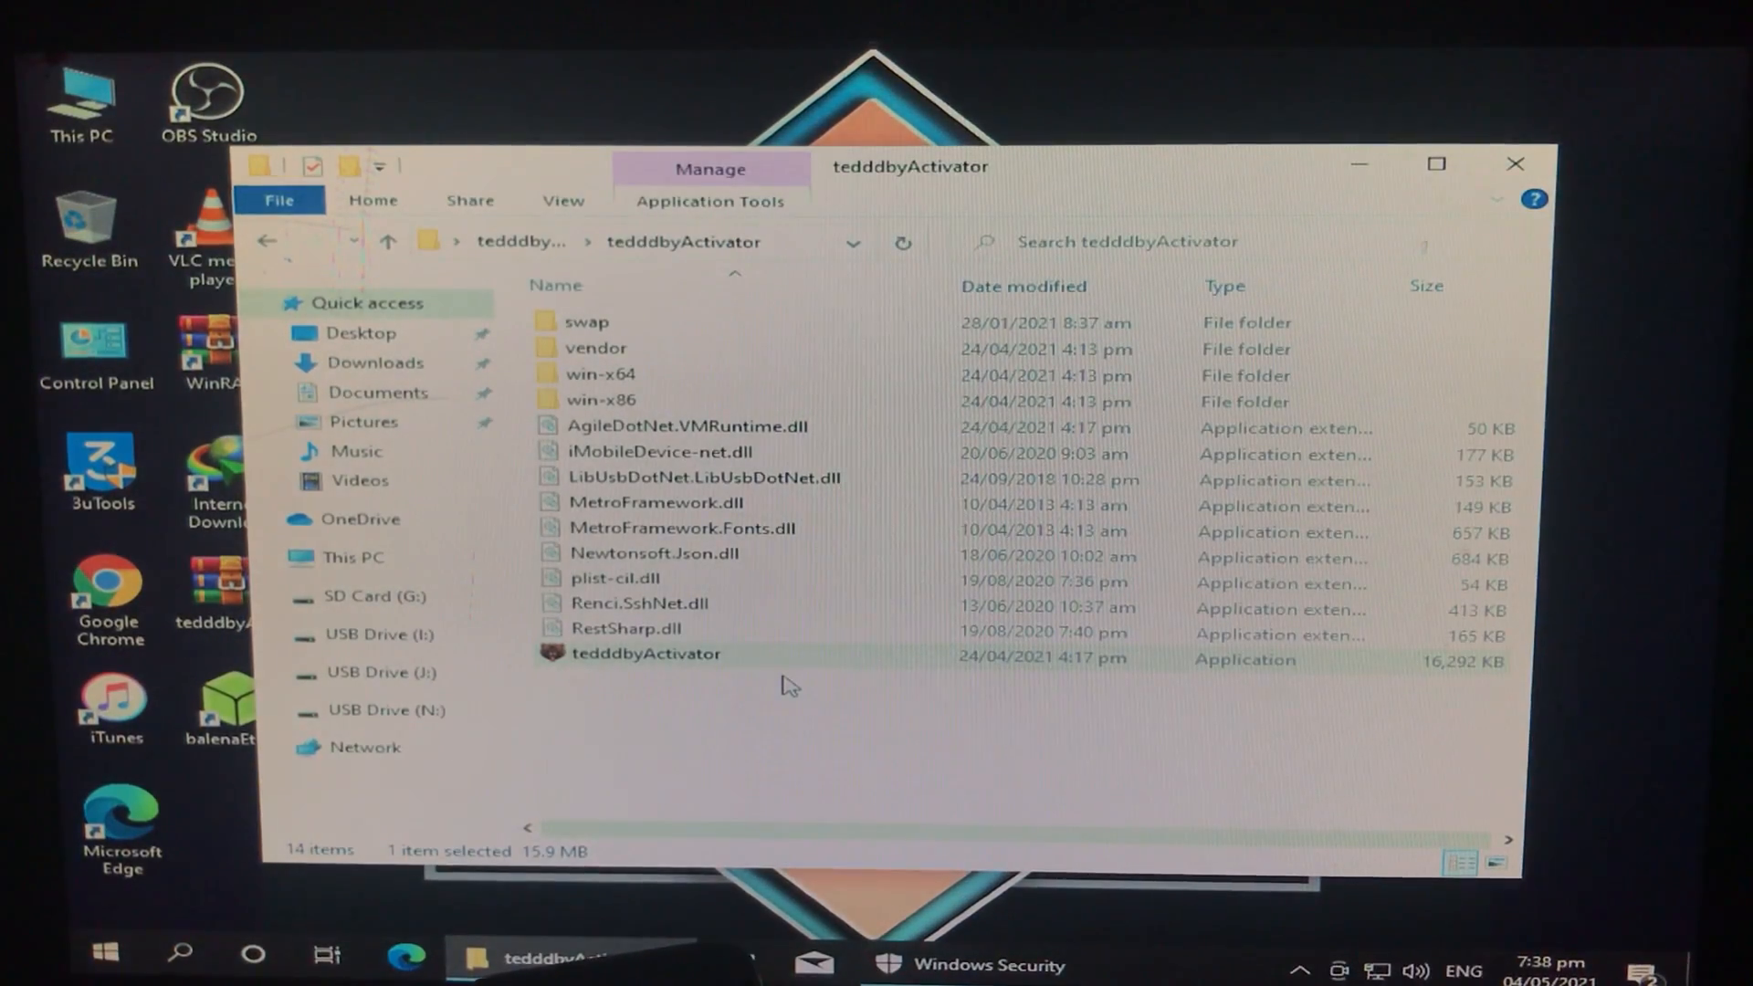
Launch tedddbyActivator and run the MEID-free activation of the connected iPhone 6 to 100%
double_click(645, 654)
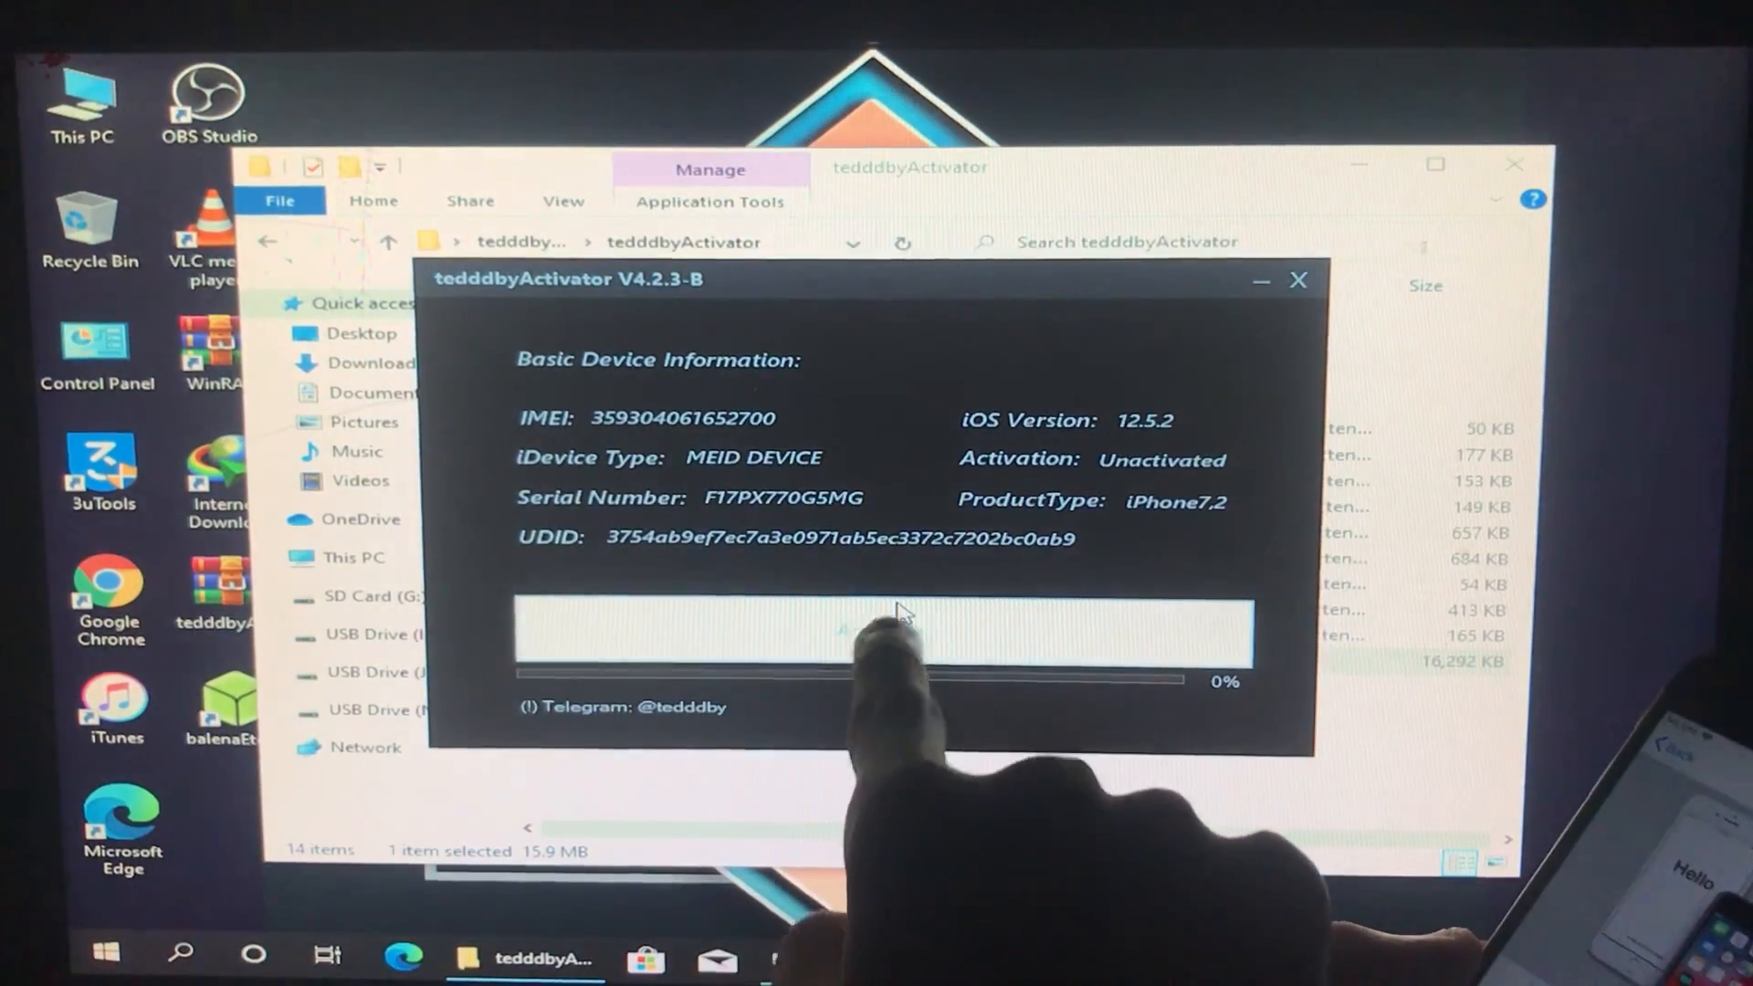
click(880, 629)
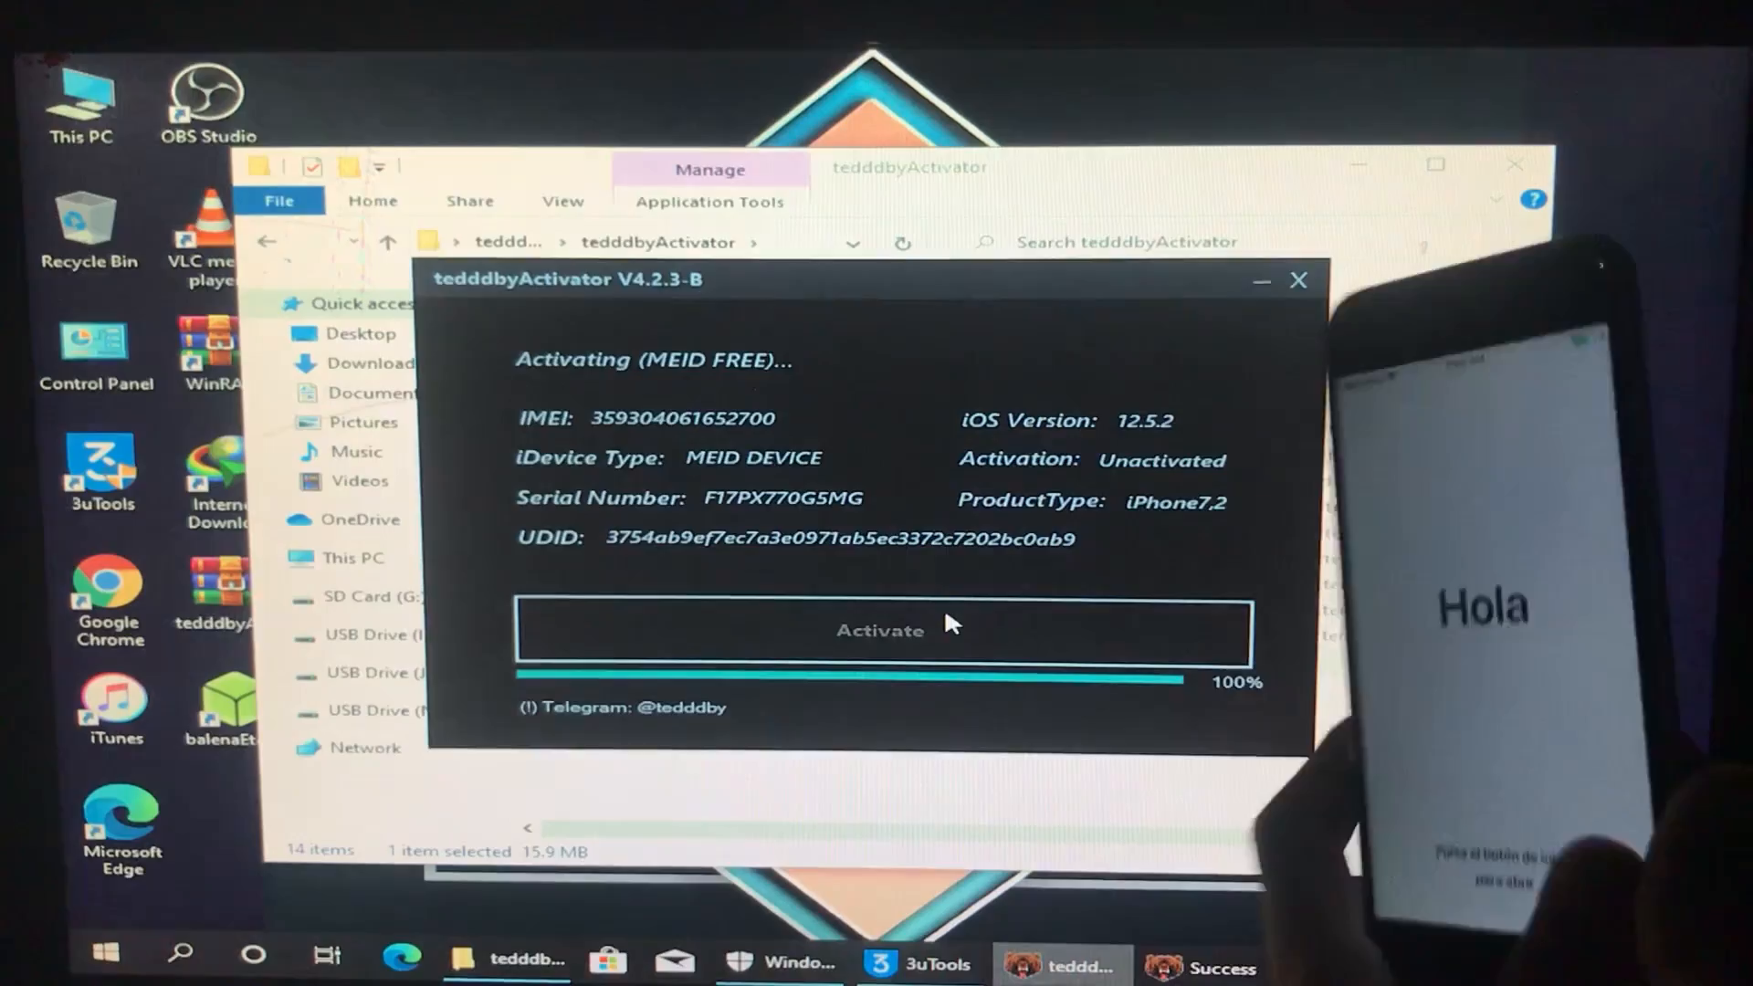
click(878, 628)
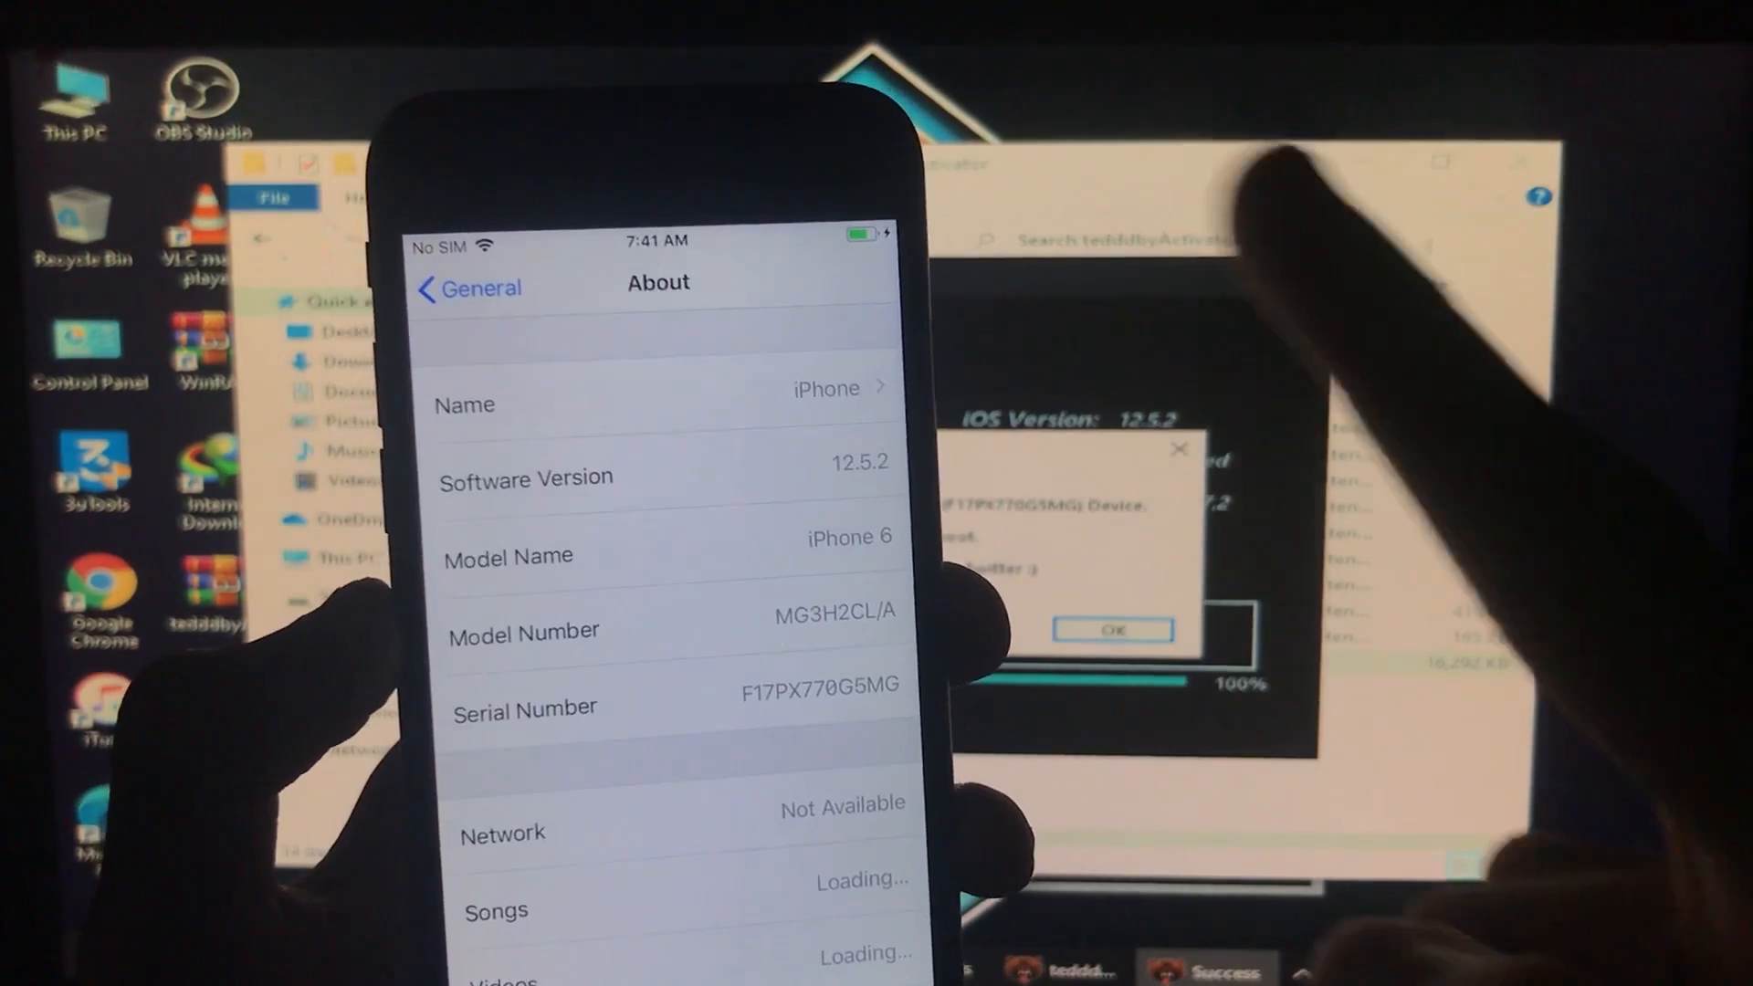
Check Software Version 12.5.2 and Model iPhone 6 on About, then return to General
scroll(down, 3)
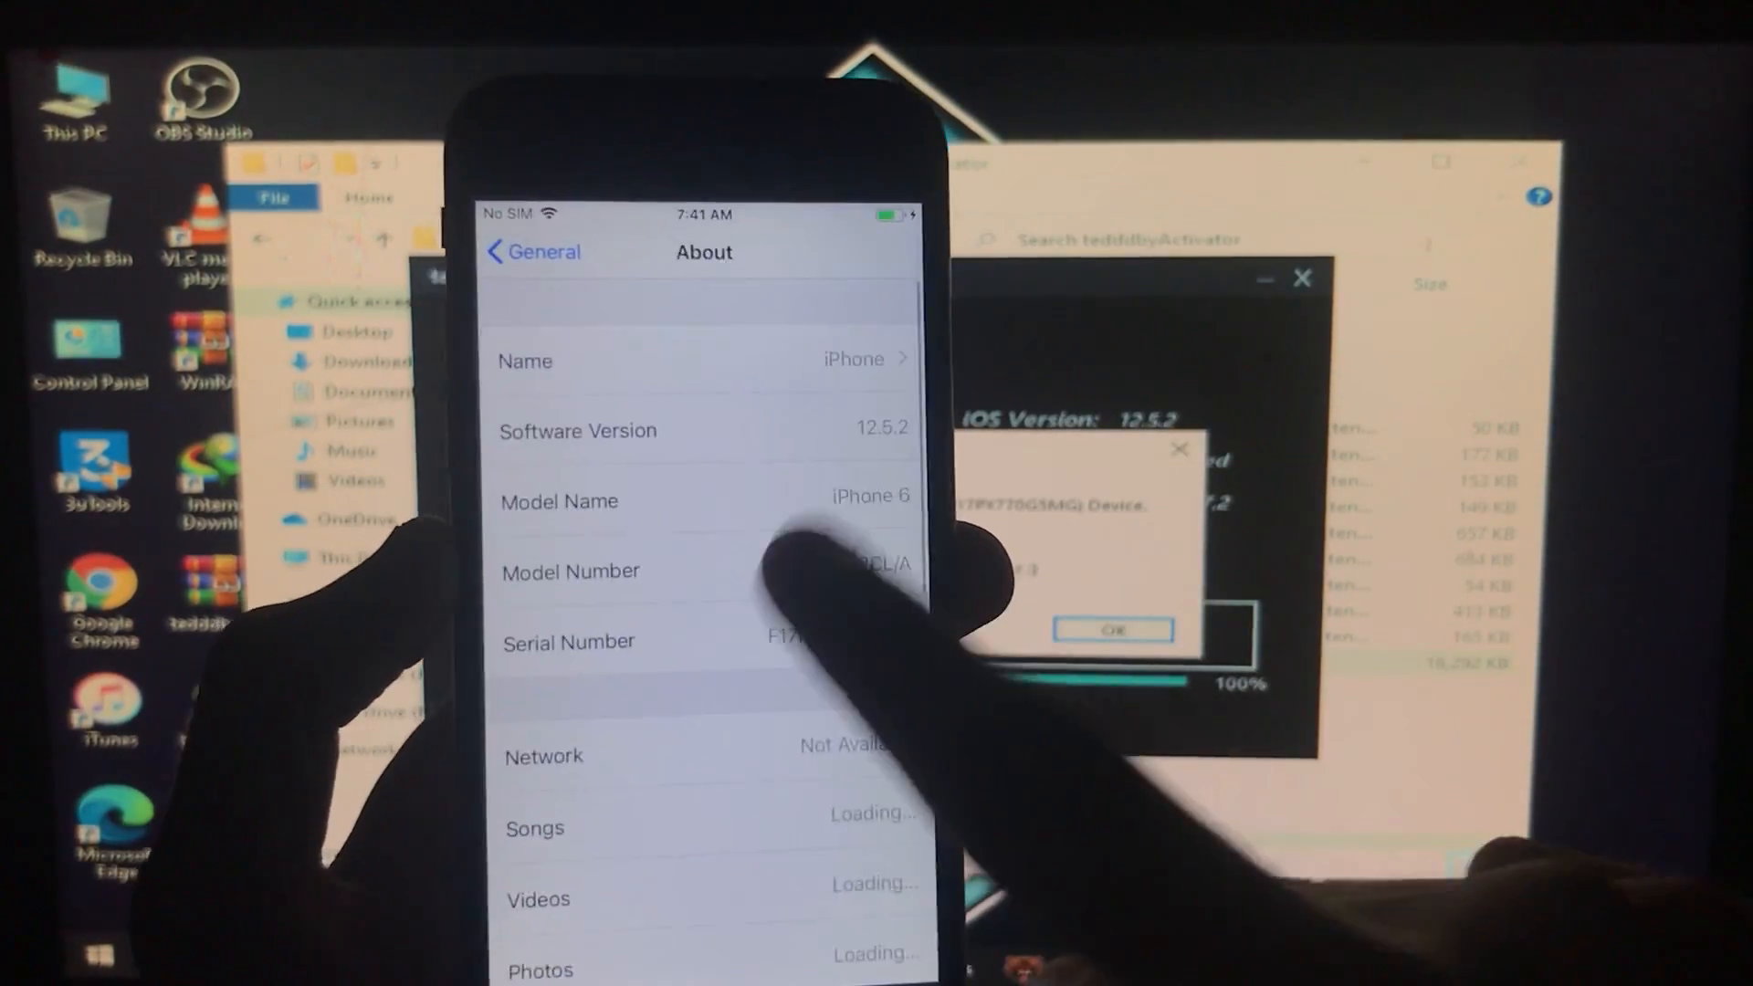
click(531, 252)
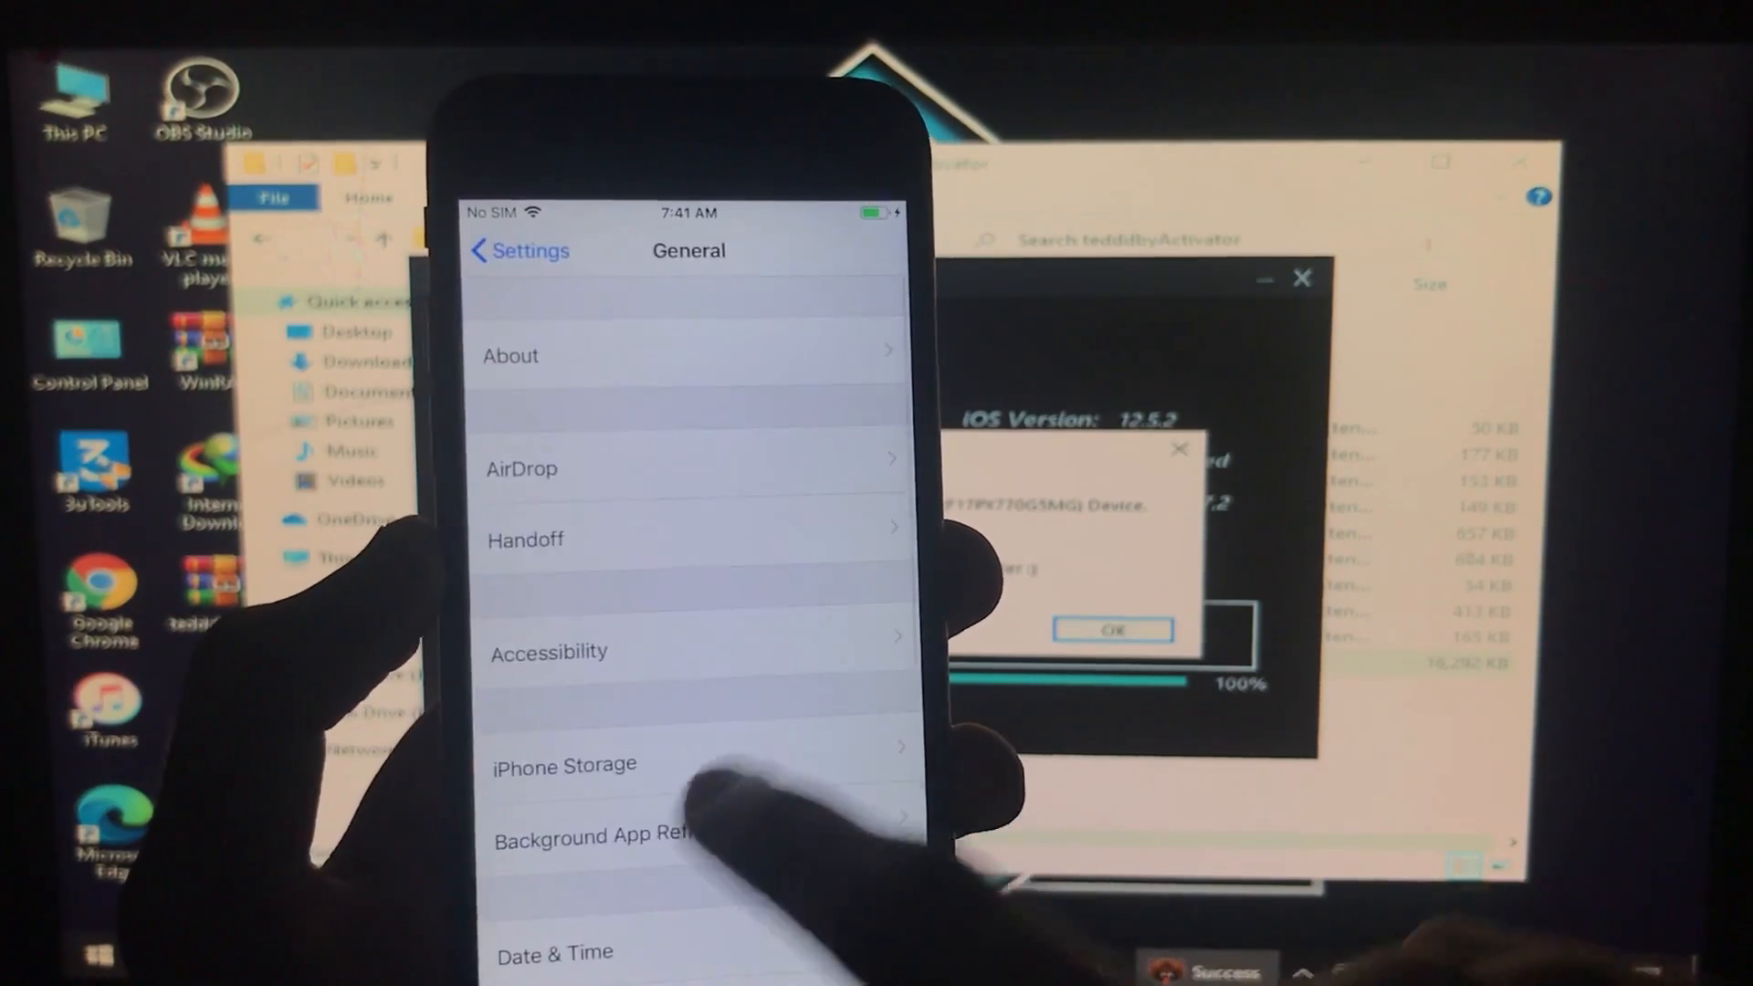